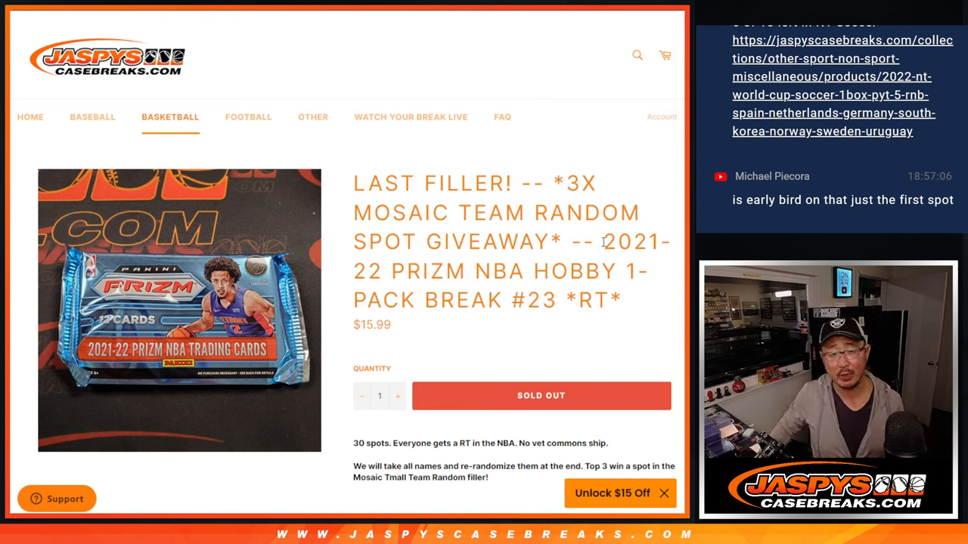
Step: Mark the break title with an asterisk, roll the two dice, and shuffle the 30 NBA teams
double_click(575, 271)
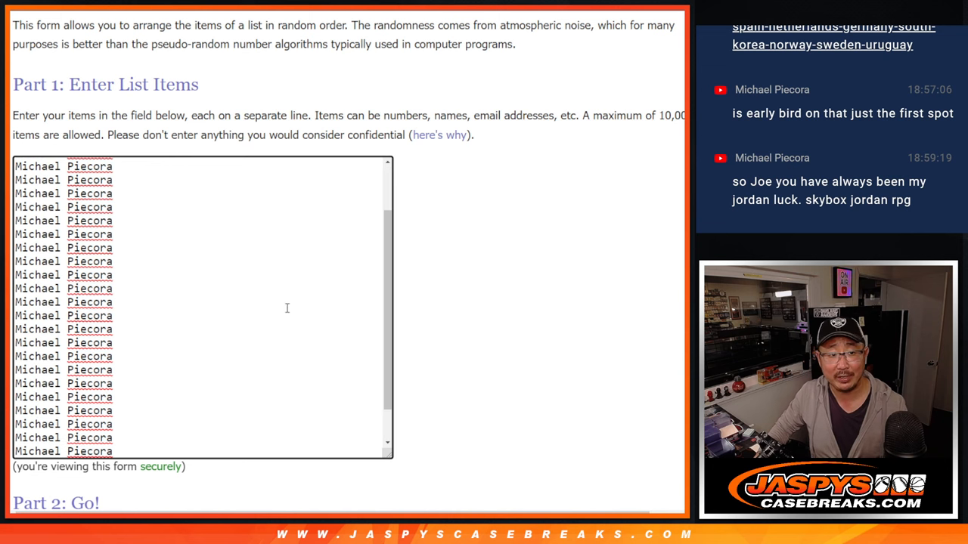
text(*)
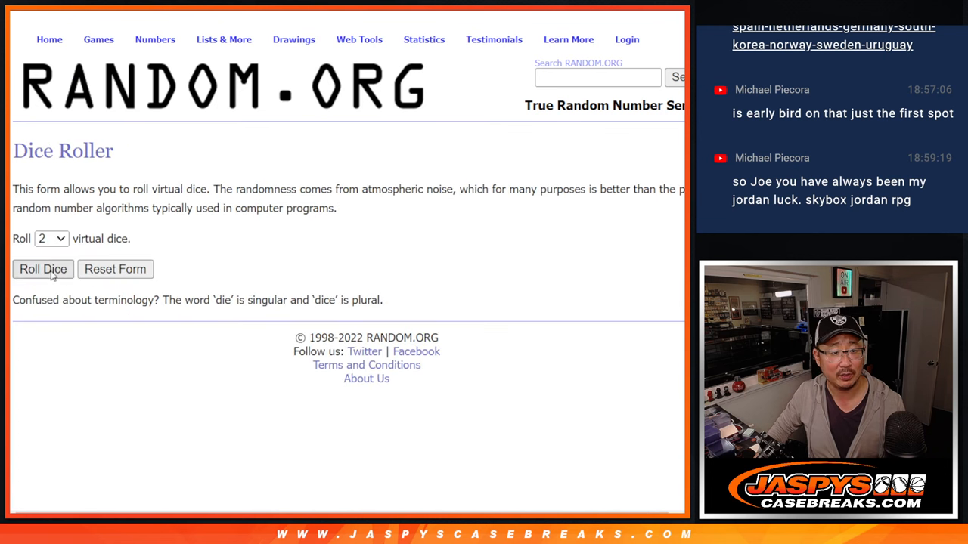
click(42, 269)
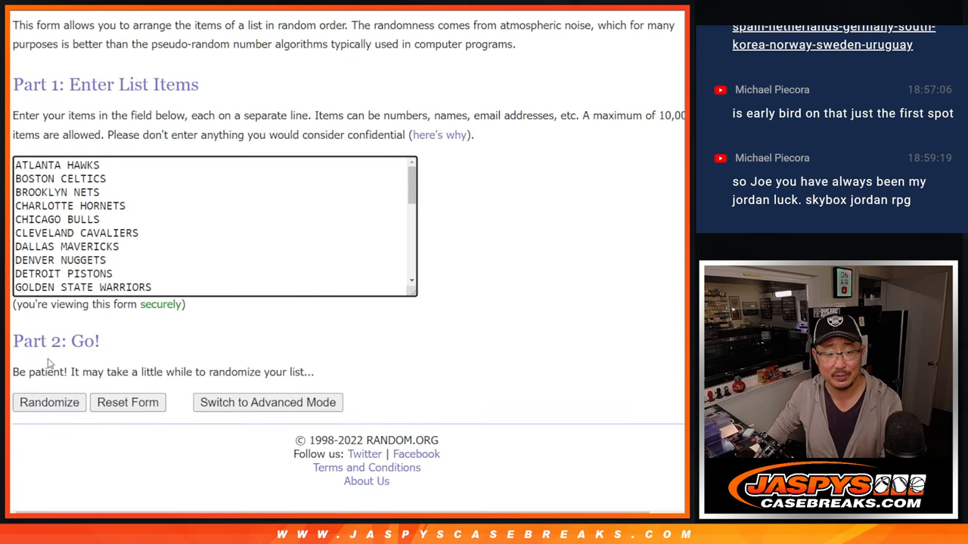
click(48, 402)
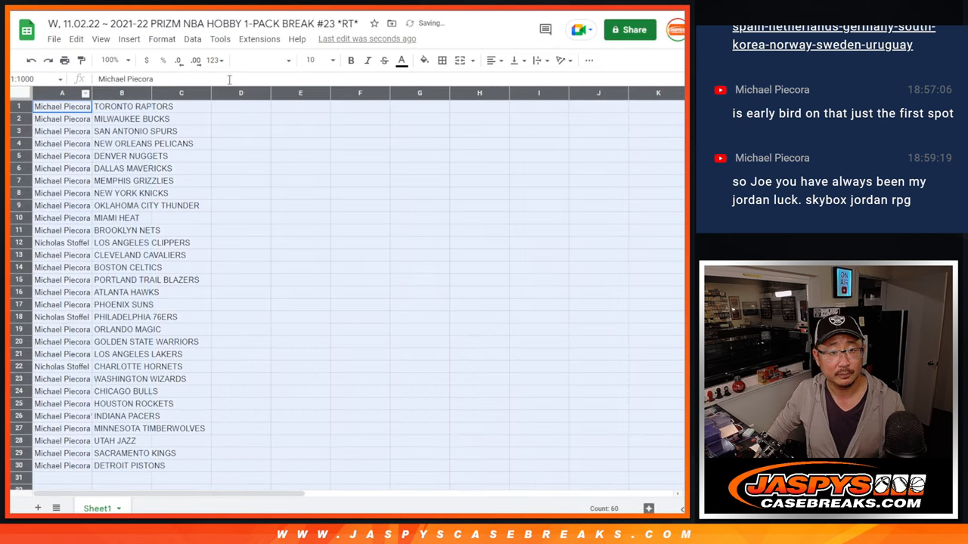
Step: Centre the team names, sort the table A to Z by team, and add borders to every cell
click(332, 60)
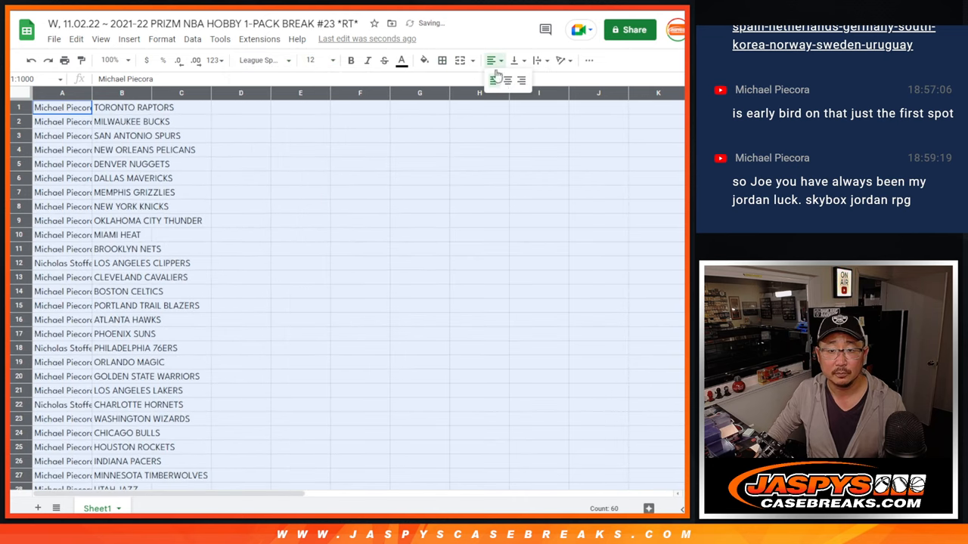
click(490, 60)
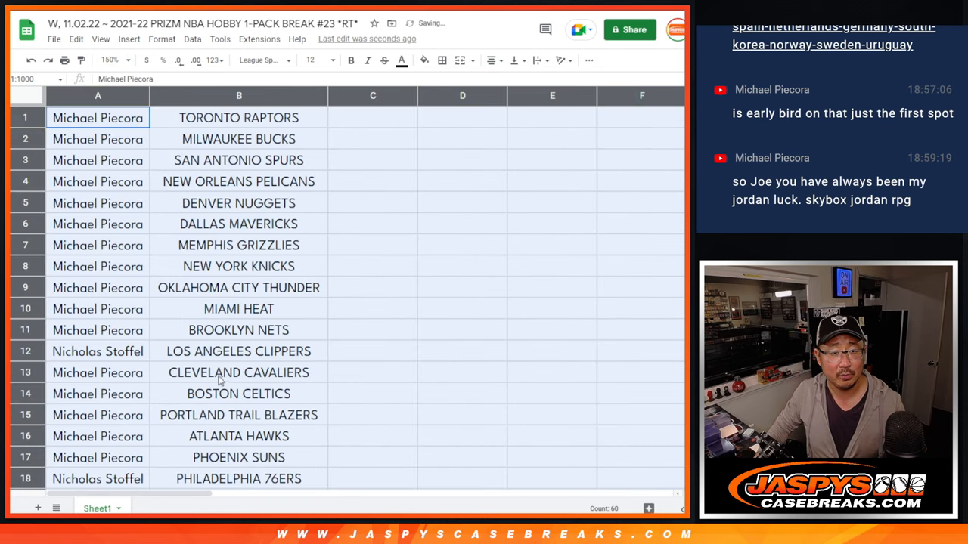
scroll(down, 3)
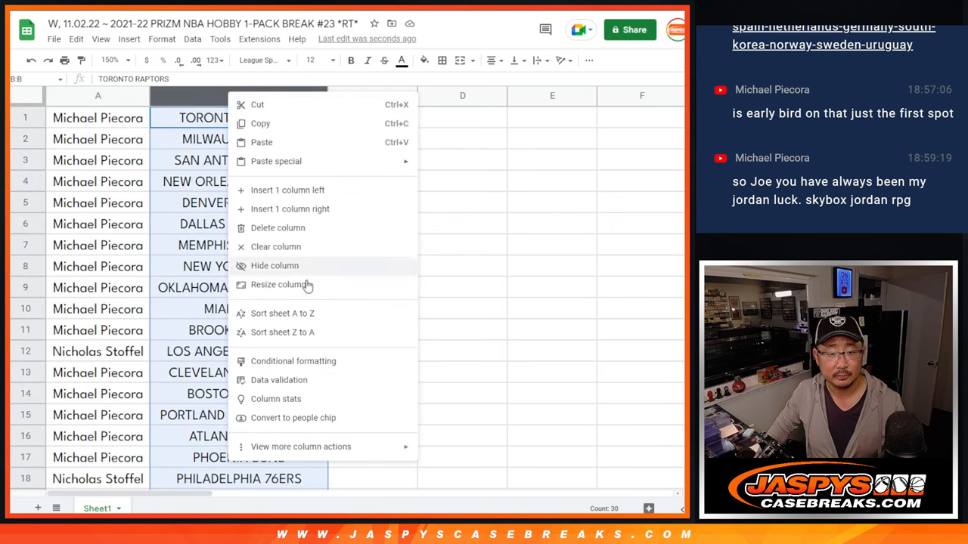
click(282, 313)
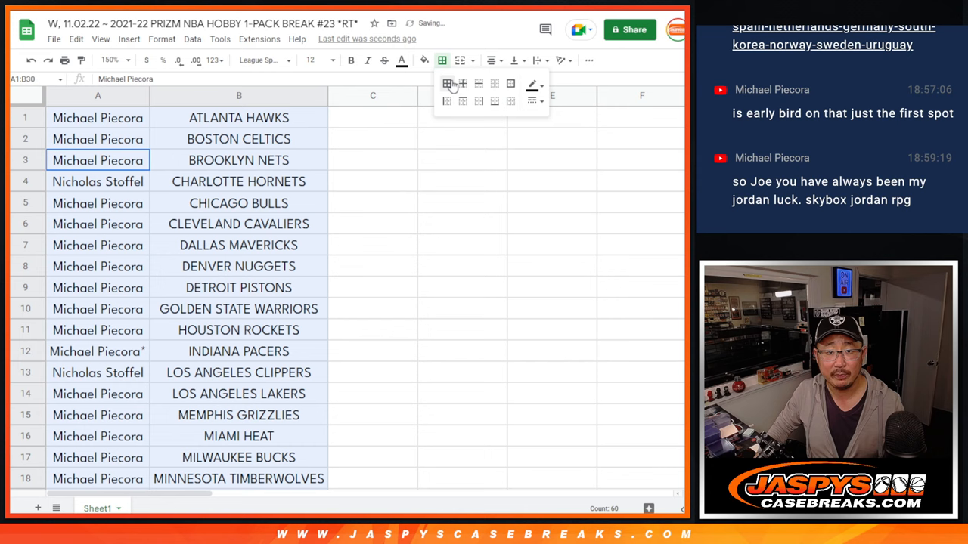
click(449, 83)
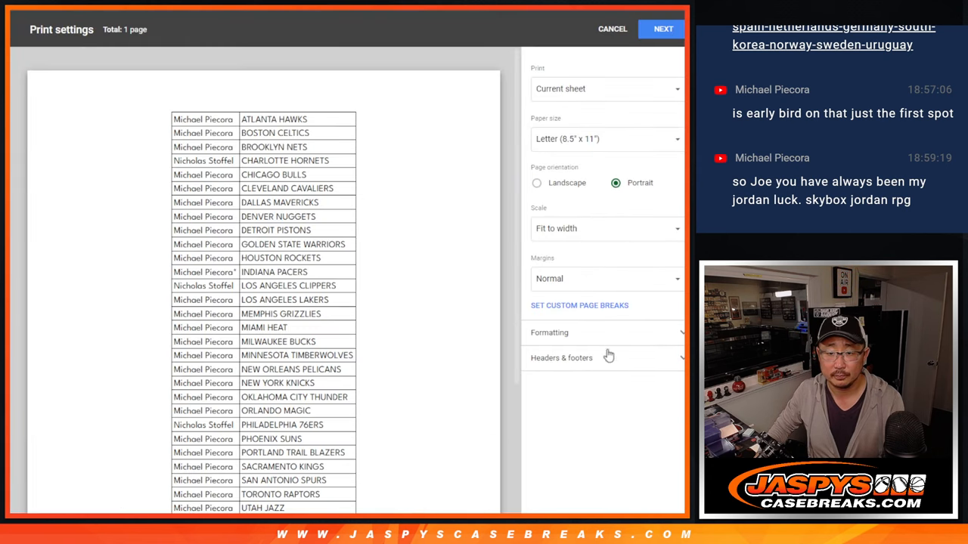
Step: Switch from the print settings to the RANDOM.ORG Dice Roller tab
click(661, 28)
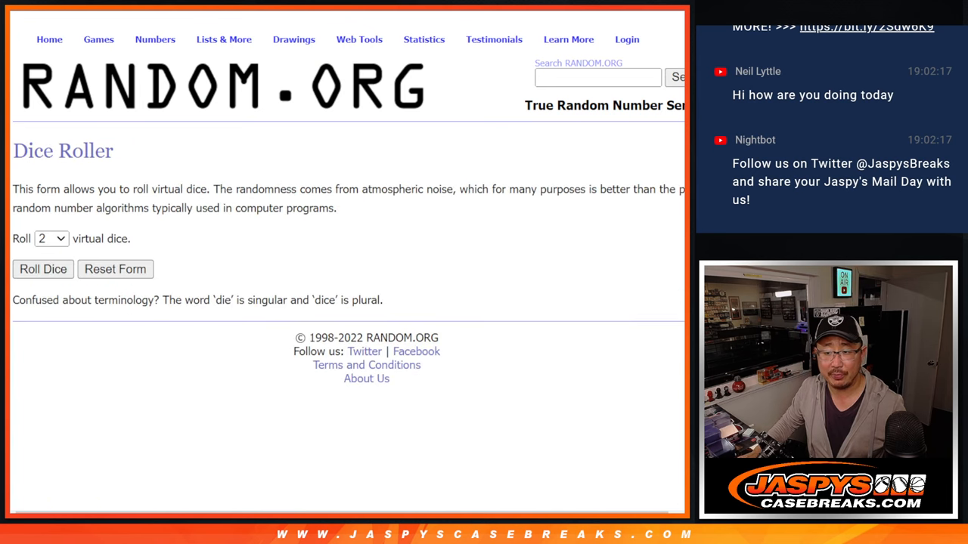
Step: Roll the dice to set the re-shuffle count, then shuffle the names again in List Randomizer
click(43, 269)
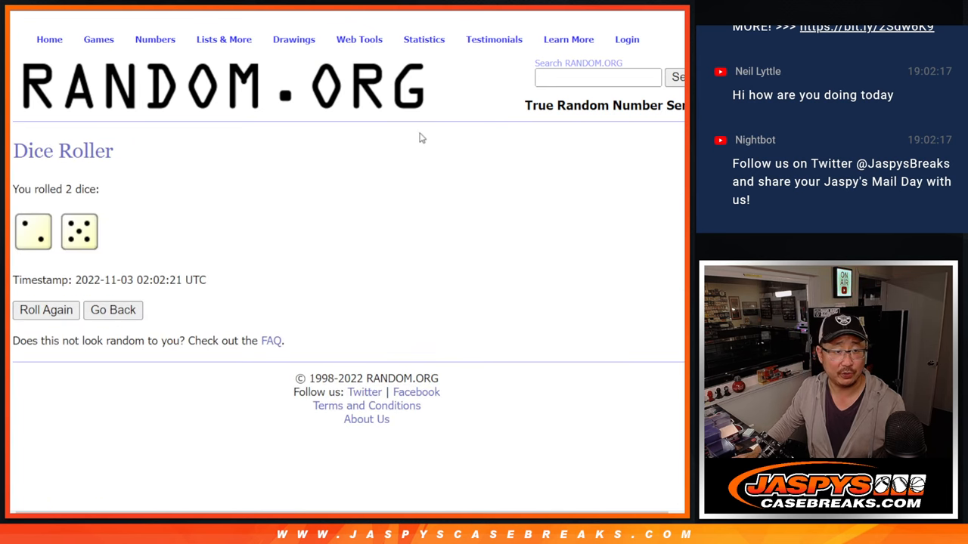
mouse_move(479, 205)
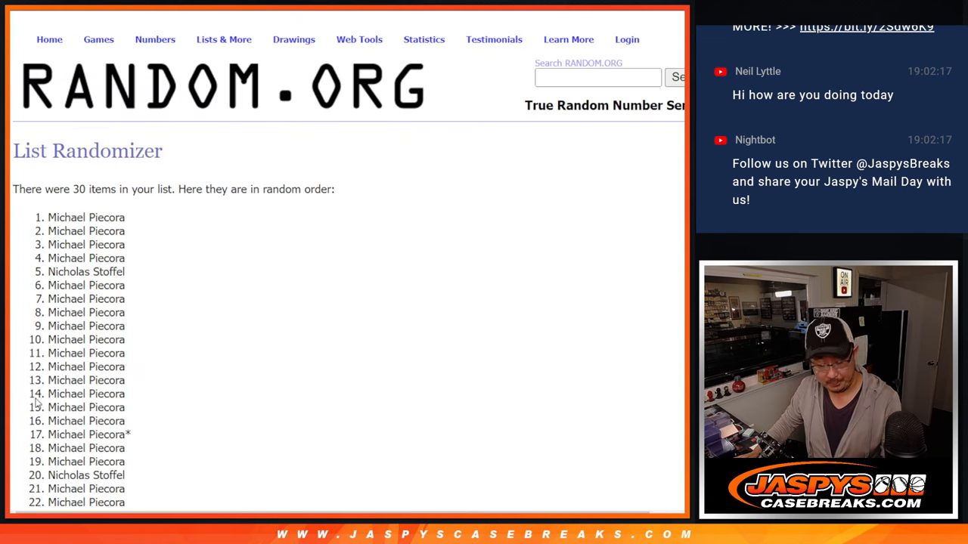
scroll(down, 3)
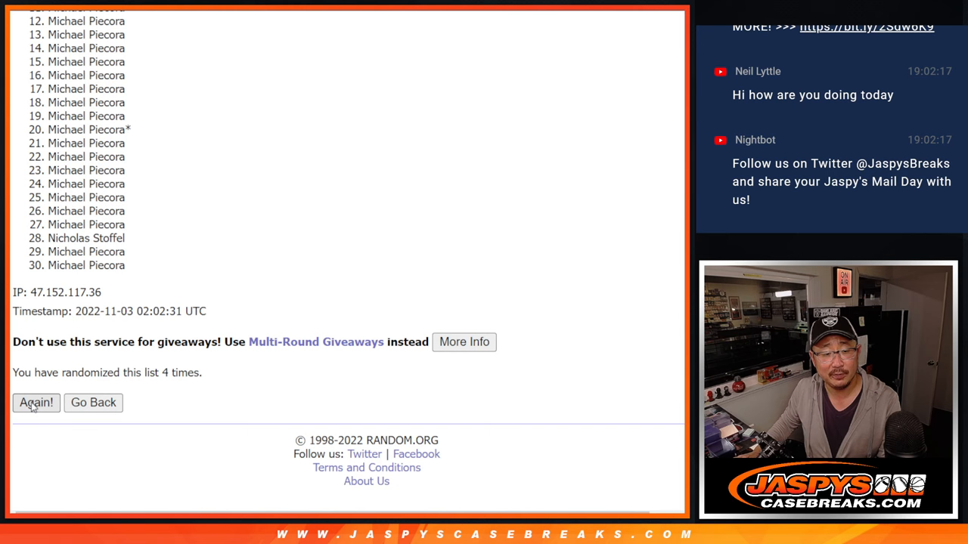
click(35, 402)
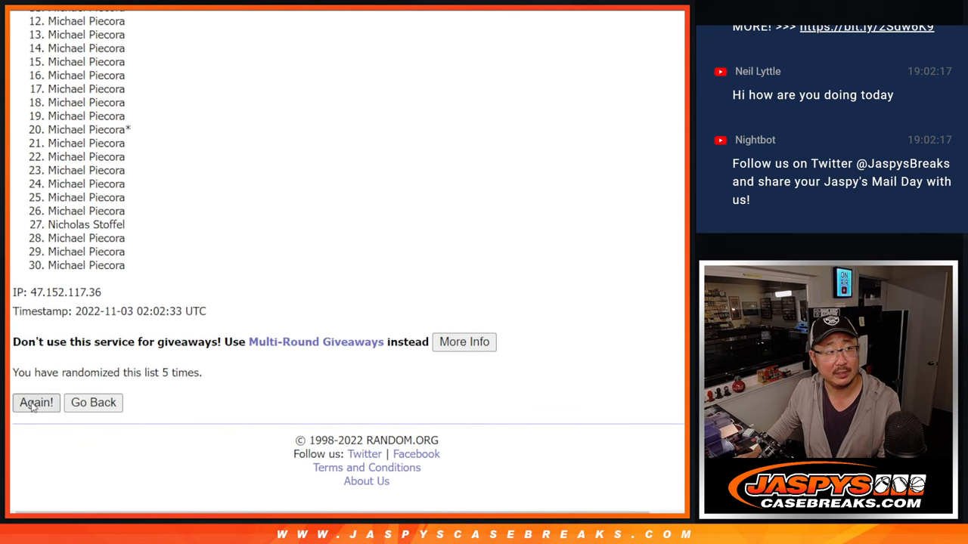
click(36, 403)
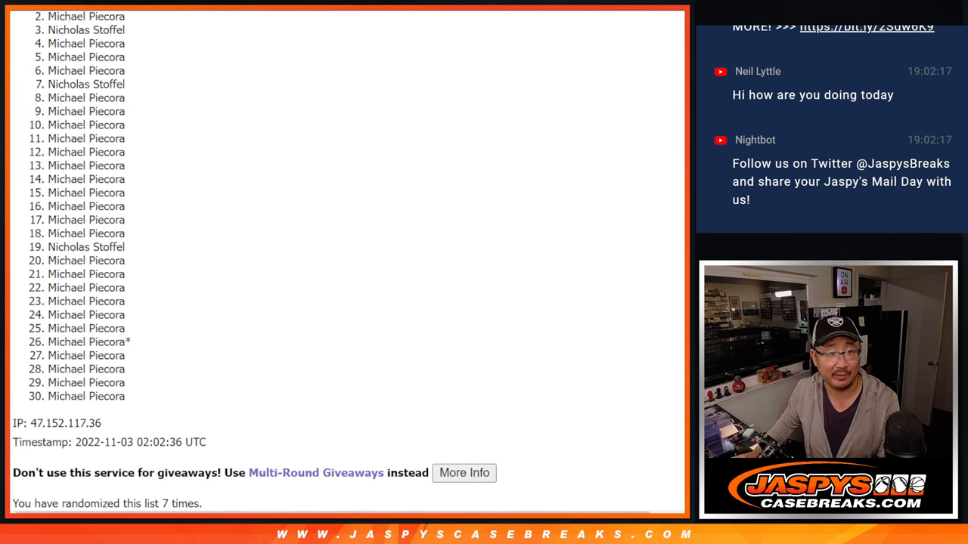
scroll(up, 3)
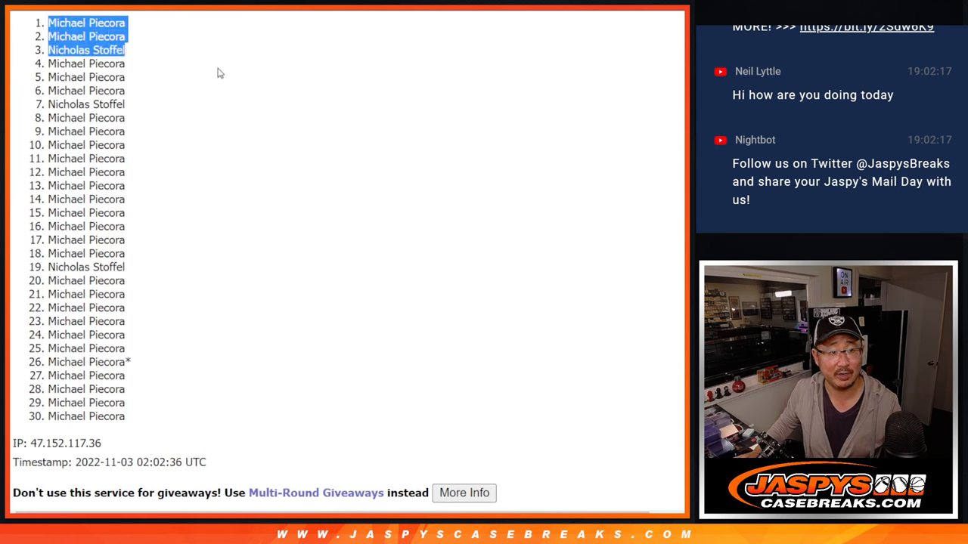
mouse_move(274, 90)
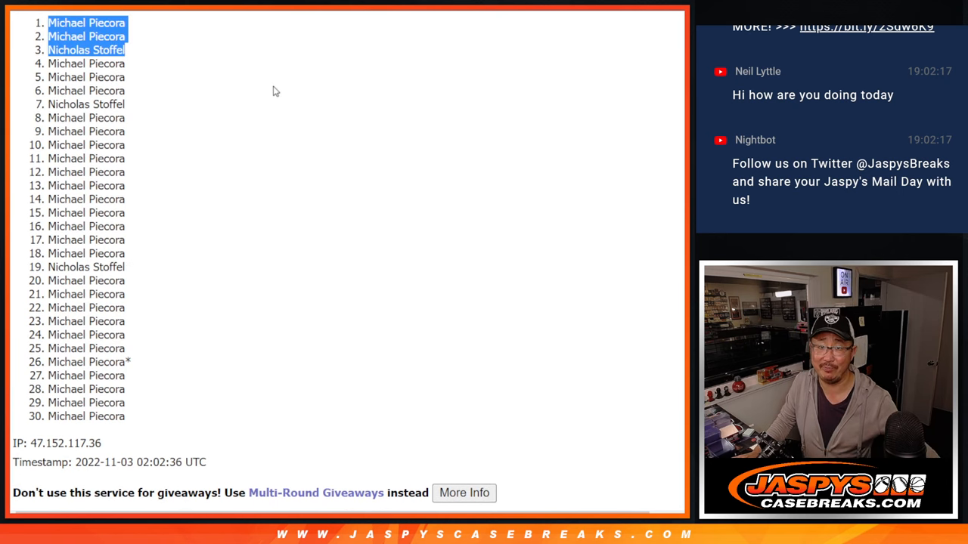
mouse_move(272, 83)
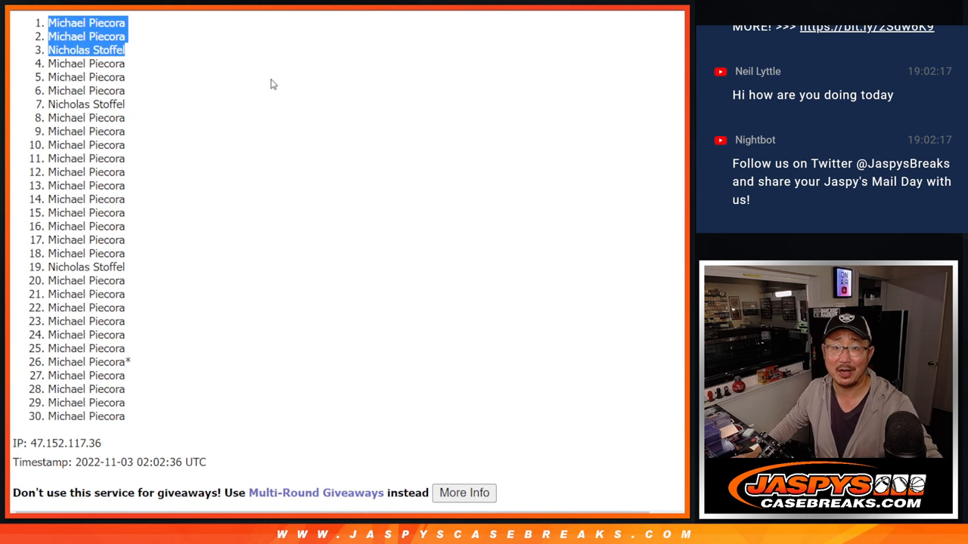